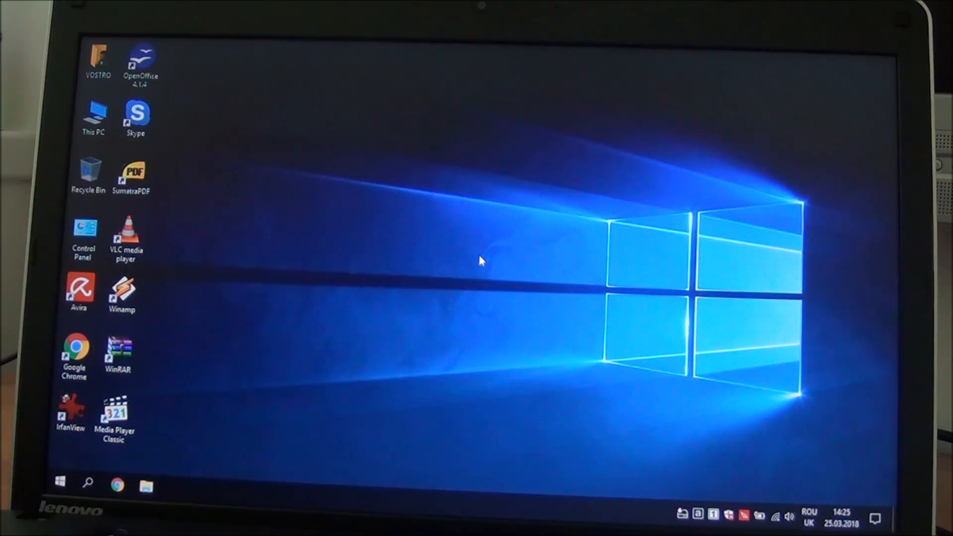
{"action": "mouse_move", "coordinate": [486, 256]}
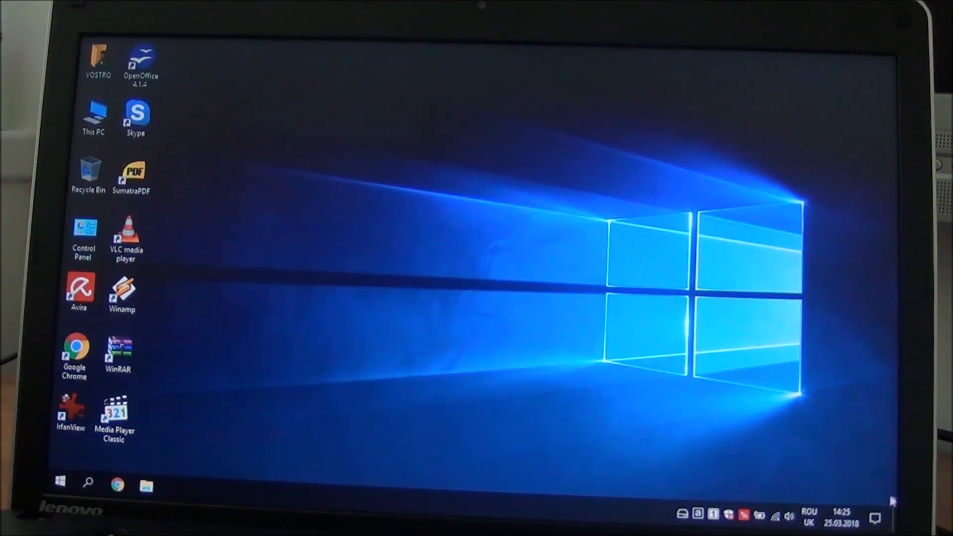
Bring up the Action Center panel from the taskbar
{"action": "left_click", "coordinate": [876, 517]}
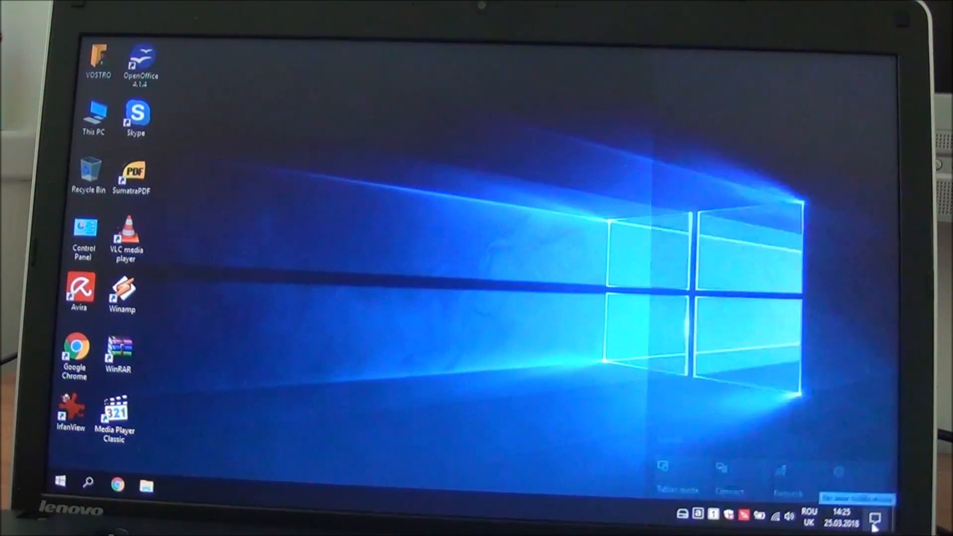
Reach Accounts > Email & app accounts via All settings, showing the linked Outlook and Microsoft accounts
{"action": "left_click", "coordinate": [876, 516]}
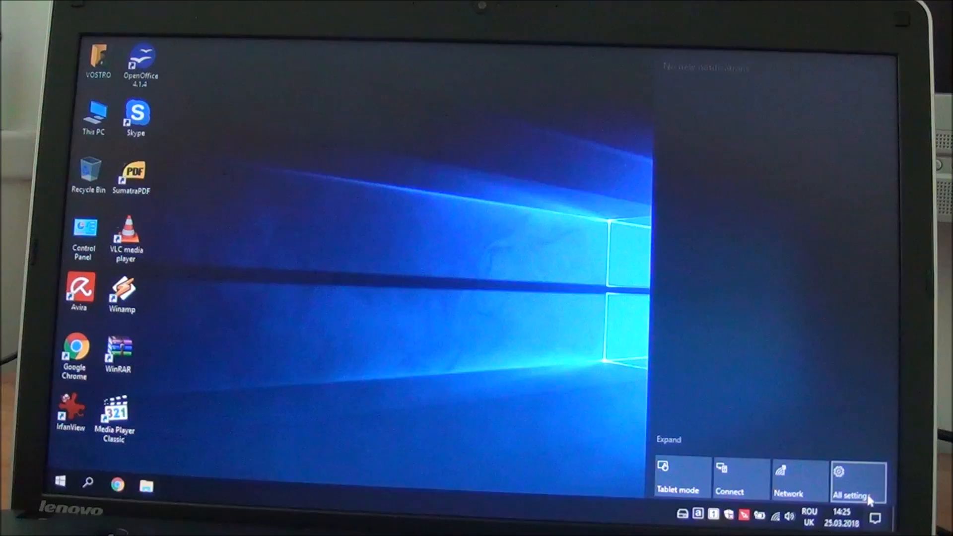
{"action": "left_click", "coordinate": [857, 480]}
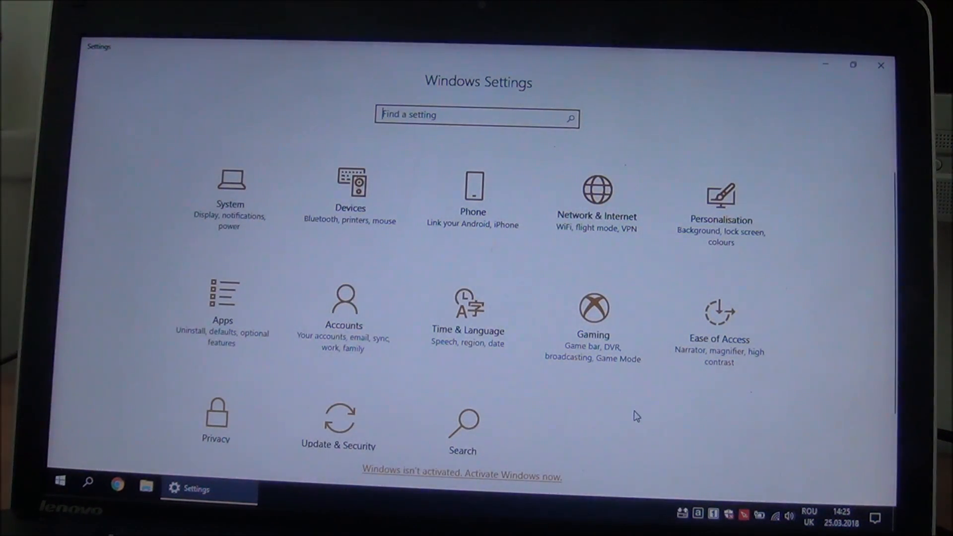
{"action": "left_click", "coordinate": [342, 306]}
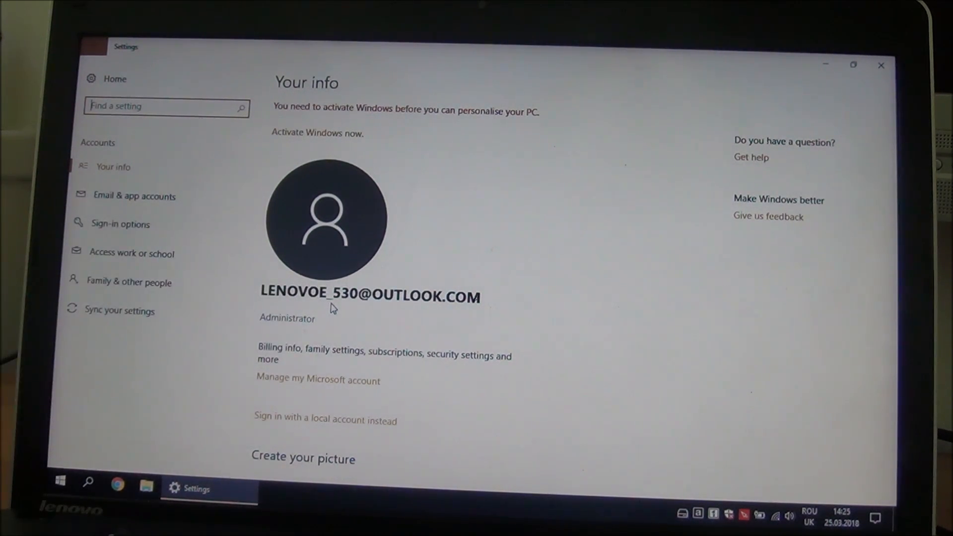
{"action": "scroll", "scroll_direction": "down", "scroll_amount": 3}
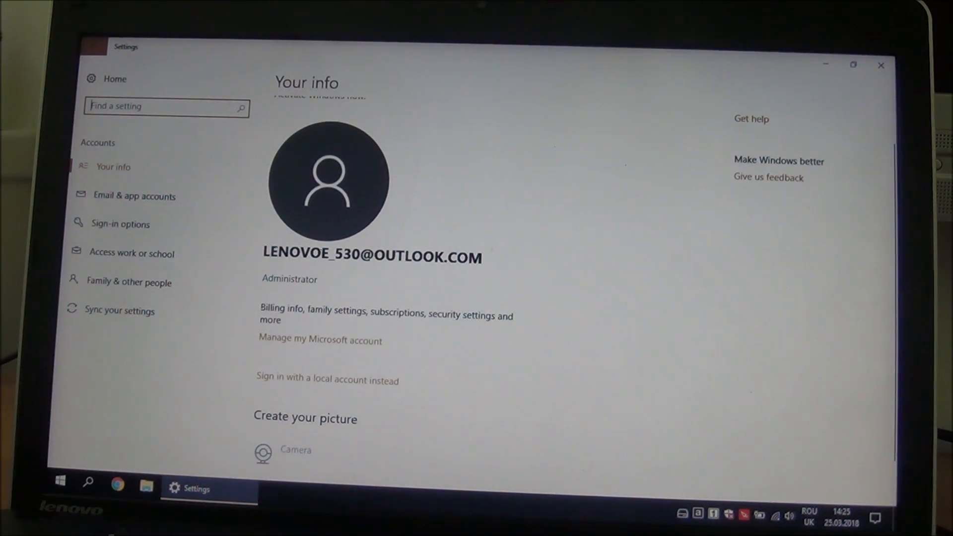
{"action": "scroll", "scroll_direction": "down", "scroll_amount": 3}
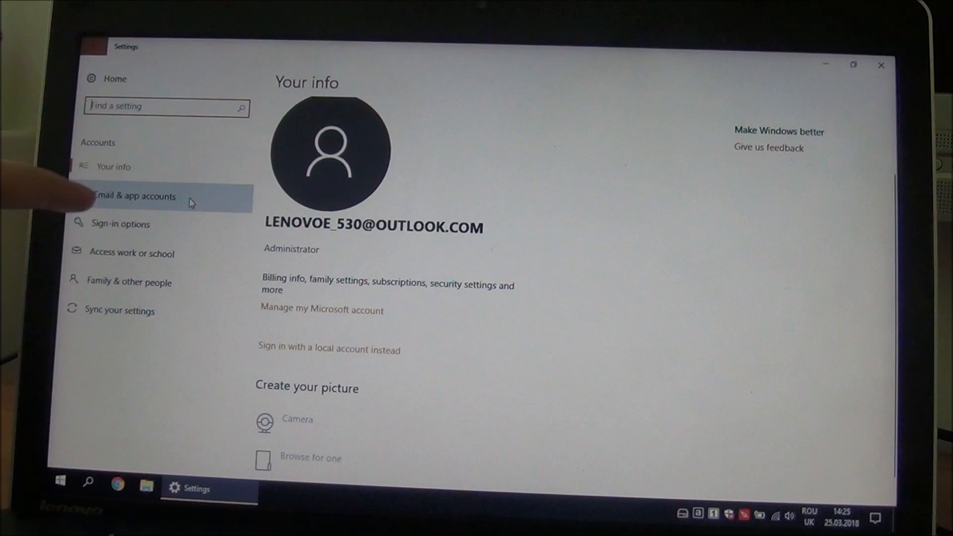
{"action": "left_click", "coordinate": [134, 196]}
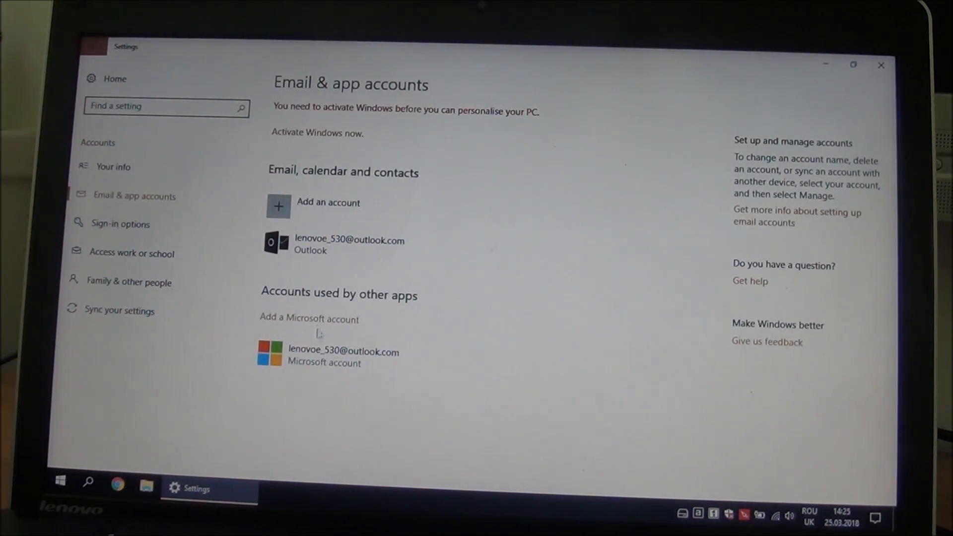
From Your info, start the 'Sign in with a local account instead' wizard
{"action": "left_click", "coordinate": [343, 356]}
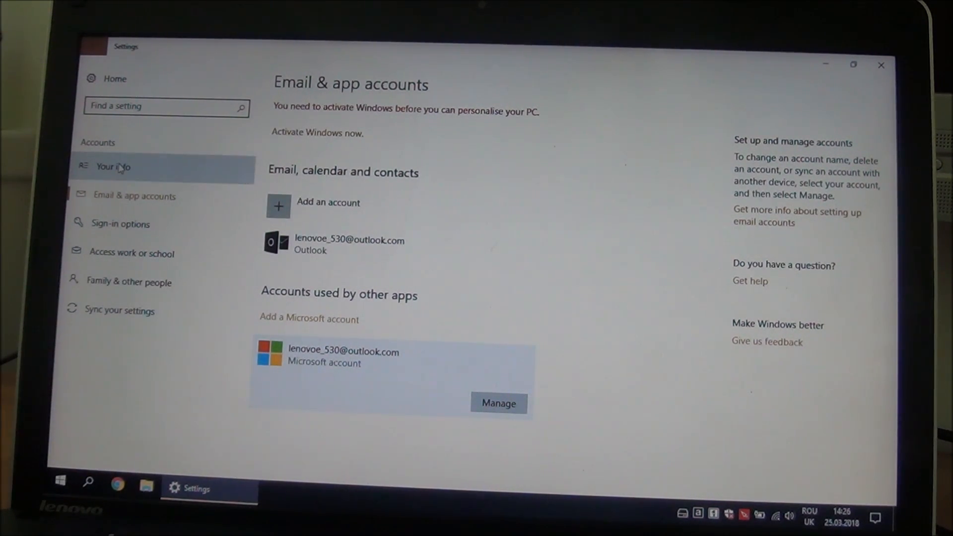
{"action": "left_click", "coordinate": [112, 166]}
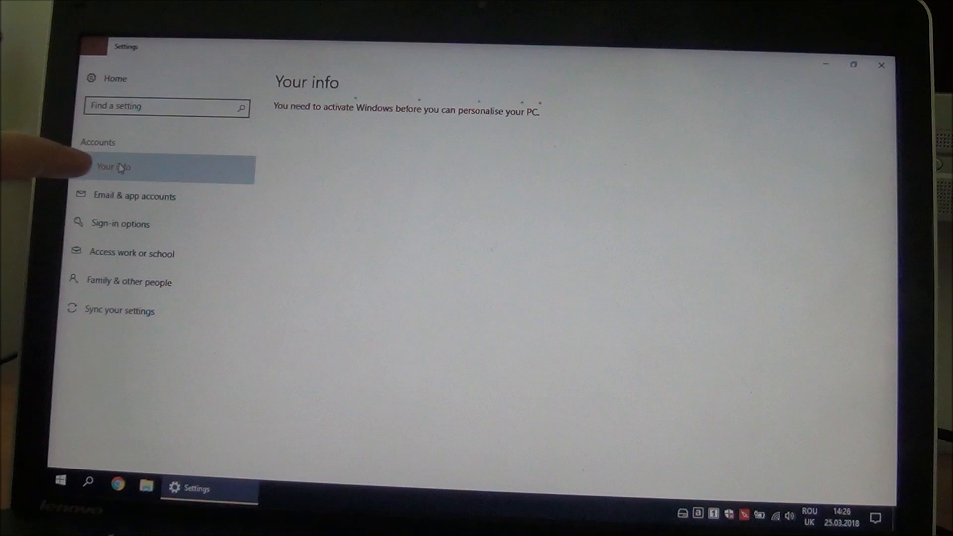
{"action": "left_click", "coordinate": [112, 165]}
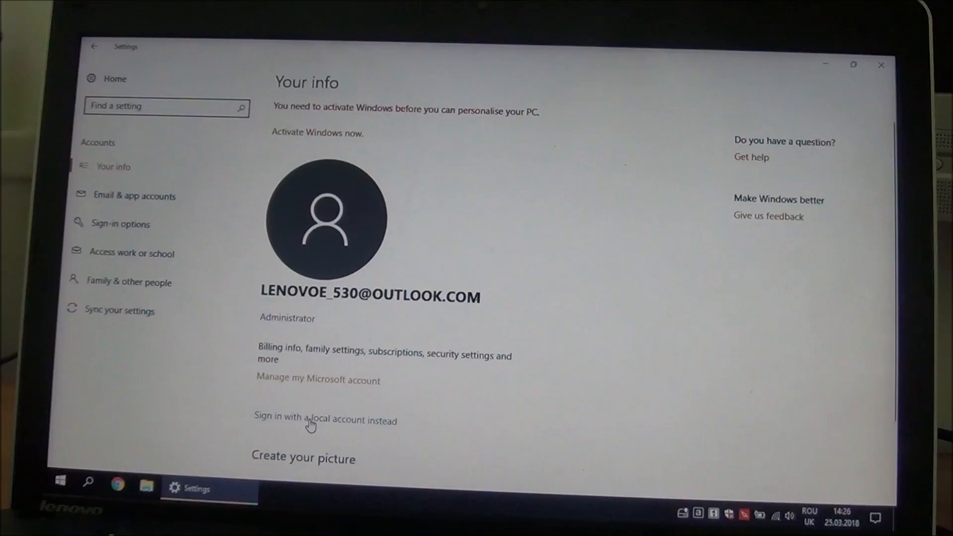
{"action": "left_click", "coordinate": [325, 420]}
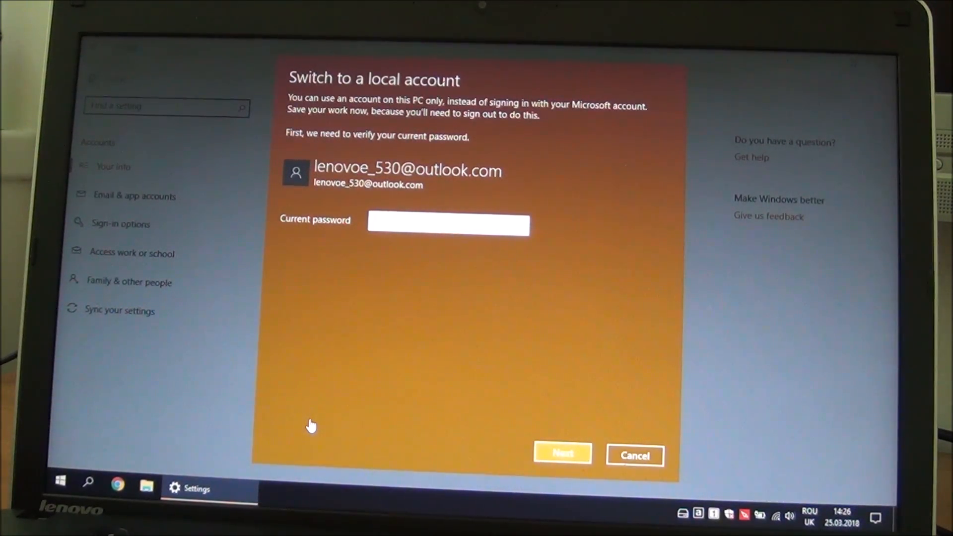
Pass the password check, set the local username to W10, and sign out to finish the switch
{"action": "left_click", "coordinate": [561, 453]}
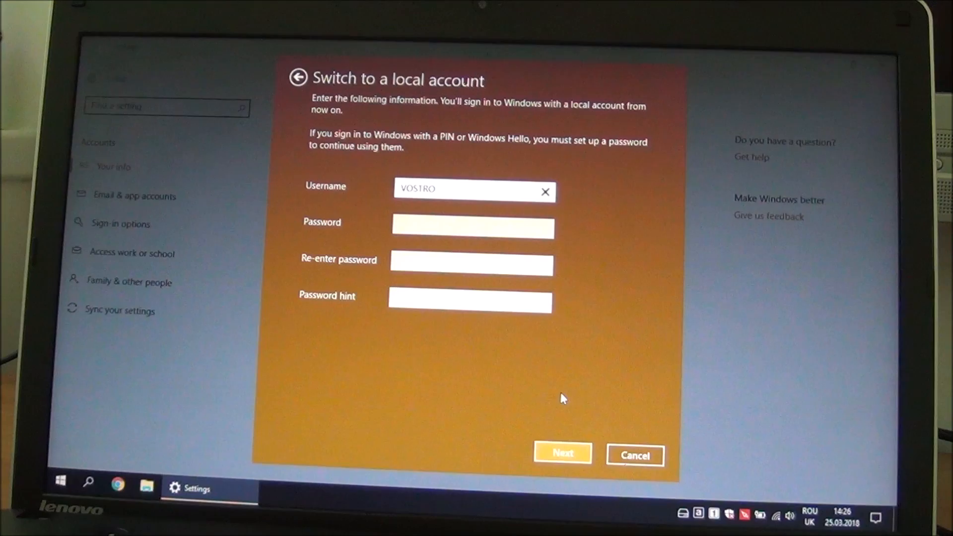
{"action": "left_click", "coordinate": [545, 191]}
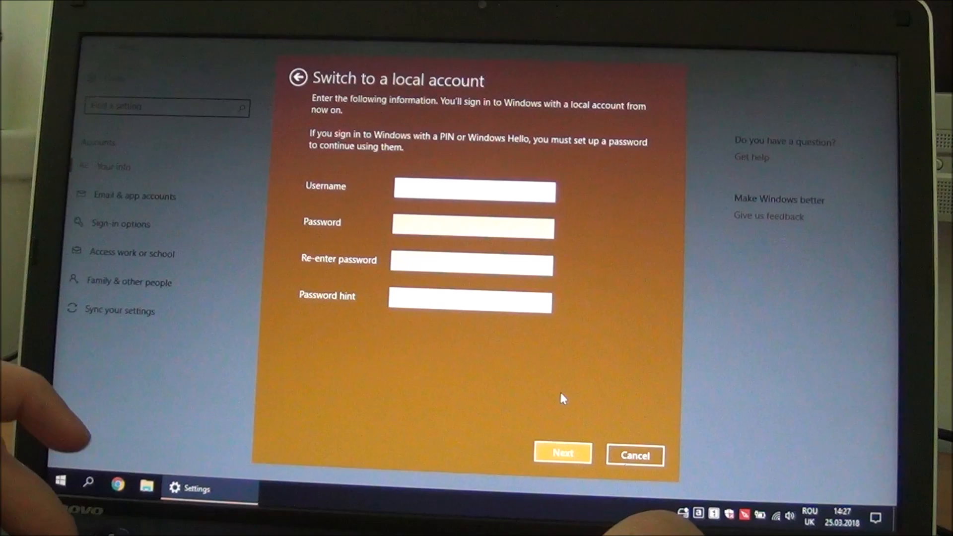
{"action": "type", "text": "W10"}
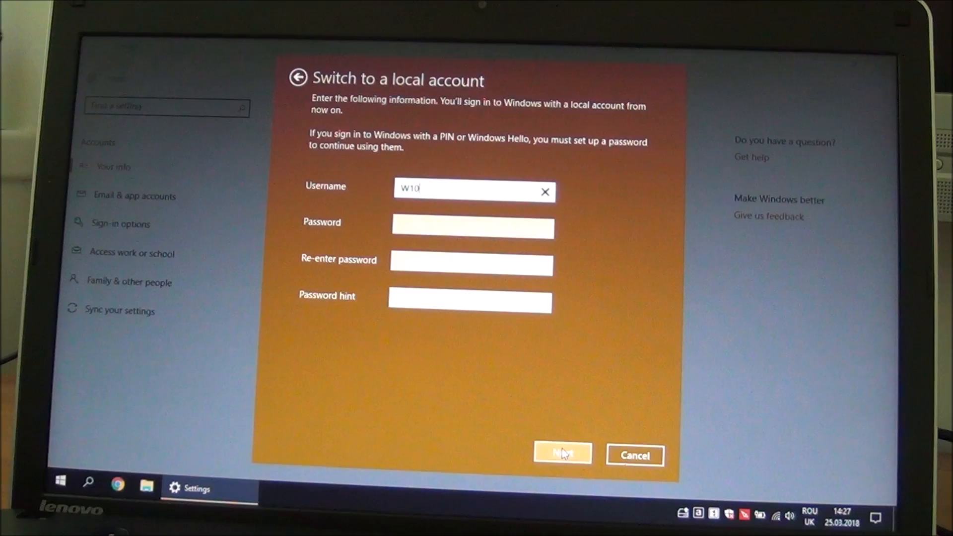
{"action": "left_click", "coordinate": [561, 453]}
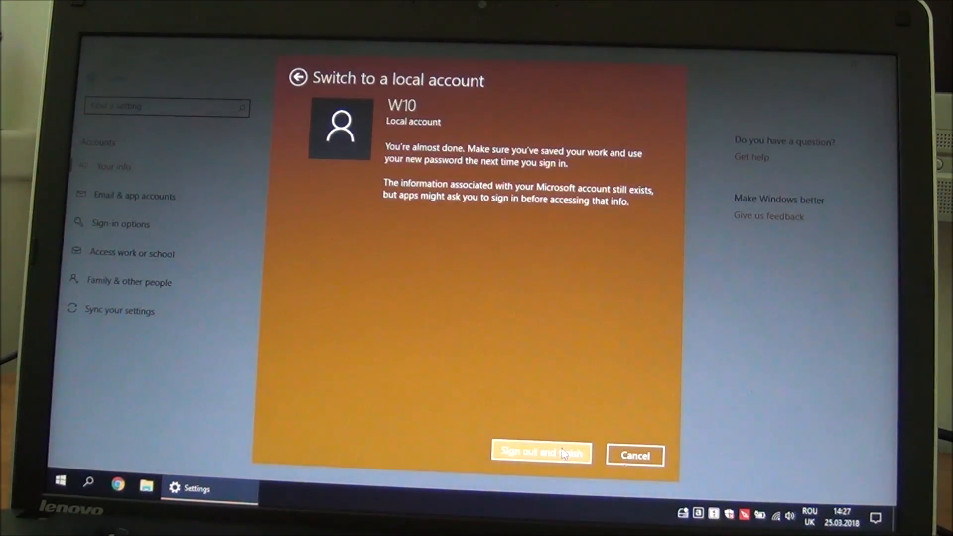
{"action": "left_click", "coordinate": [540, 452]}
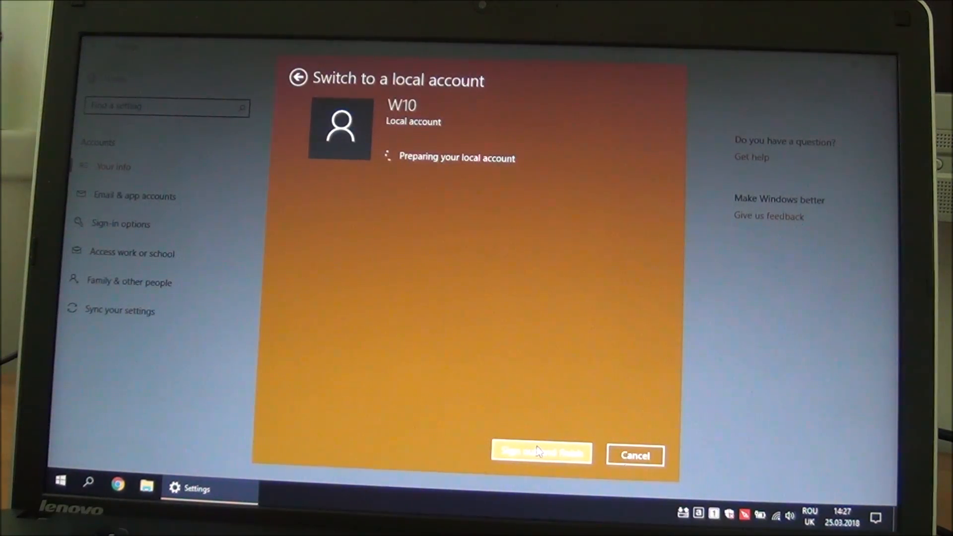
{"action": "left_click", "coordinate": [539, 455]}
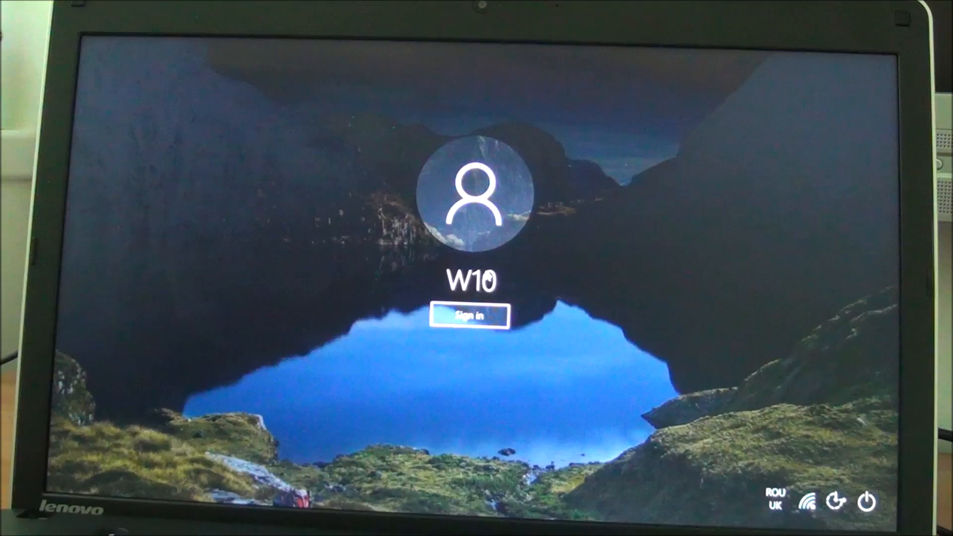
Sign in as the new local account W10 and land on the desktop
{"action": "left_click", "coordinate": [468, 317]}
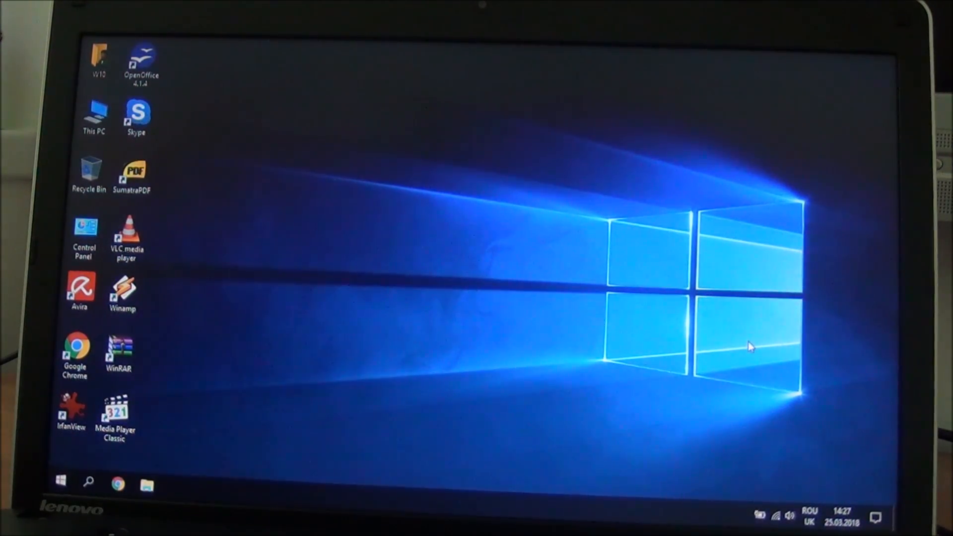
{"action": "mouse_move", "coordinate": [878, 501]}
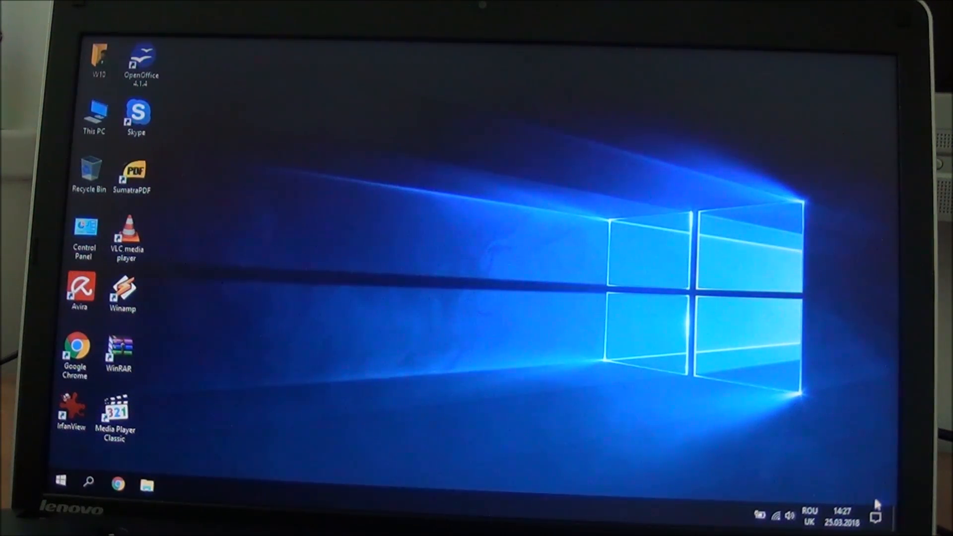
Return to Accounts > Email & app accounts through the Action Center's All settings
{"action": "left_click", "coordinate": [875, 513]}
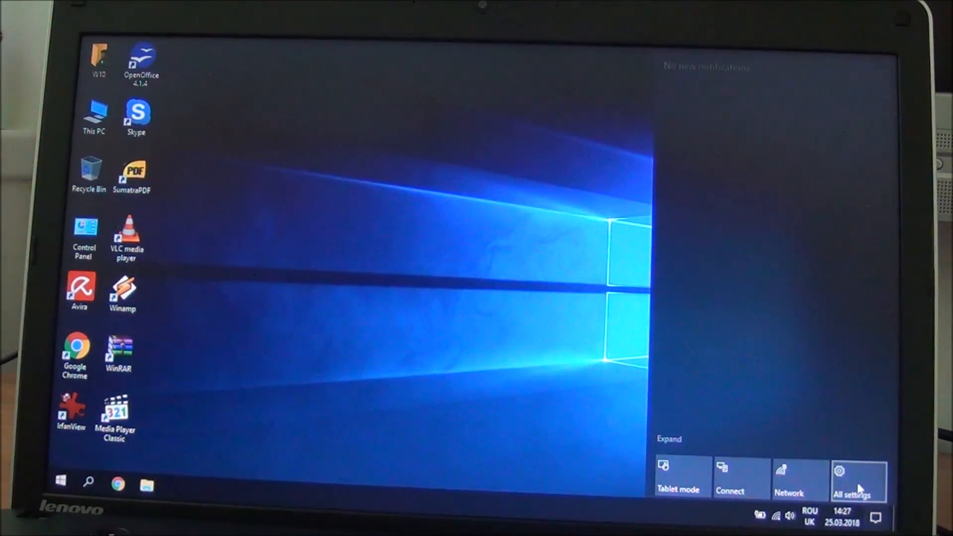
{"action": "left_click", "coordinate": [855, 480]}
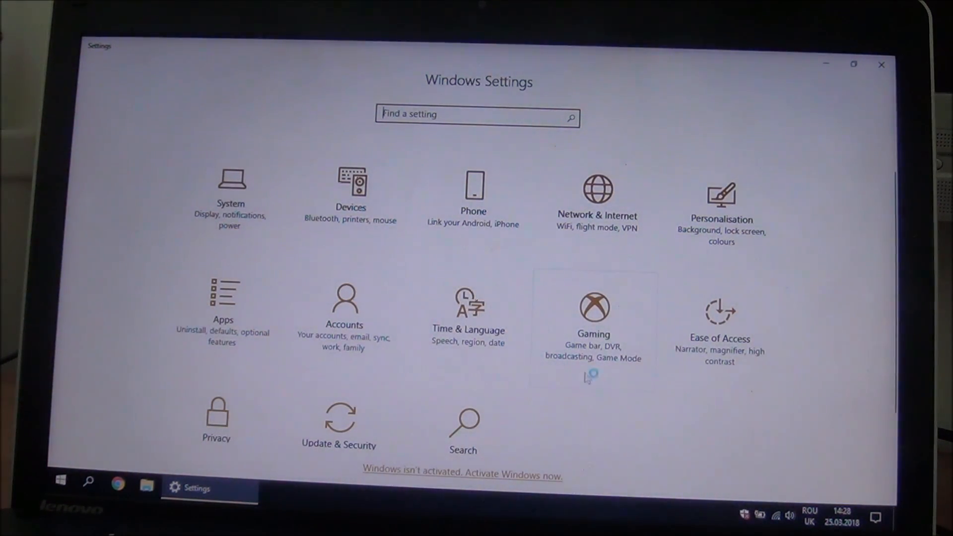
{"action": "left_click", "coordinate": [343, 310]}
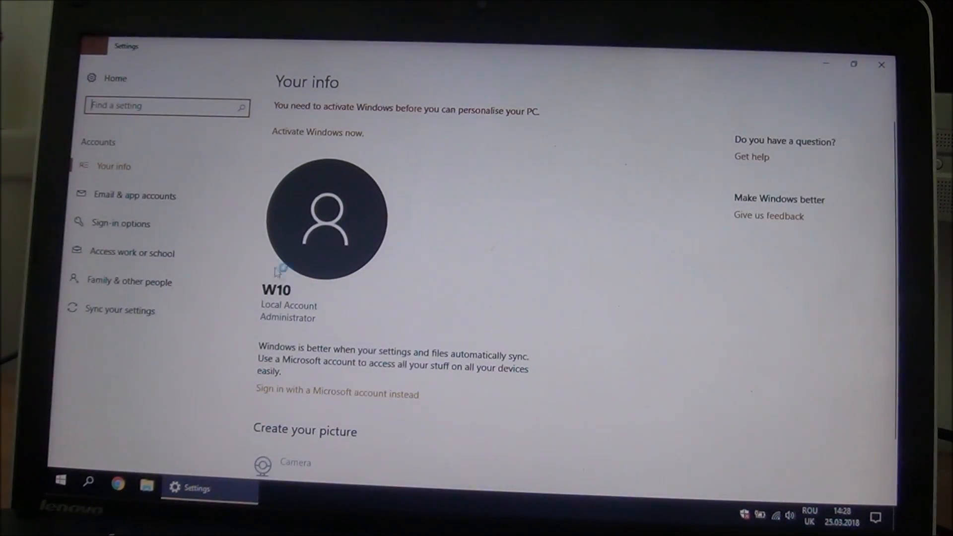
{"action": "left_click", "coordinate": [133, 195]}
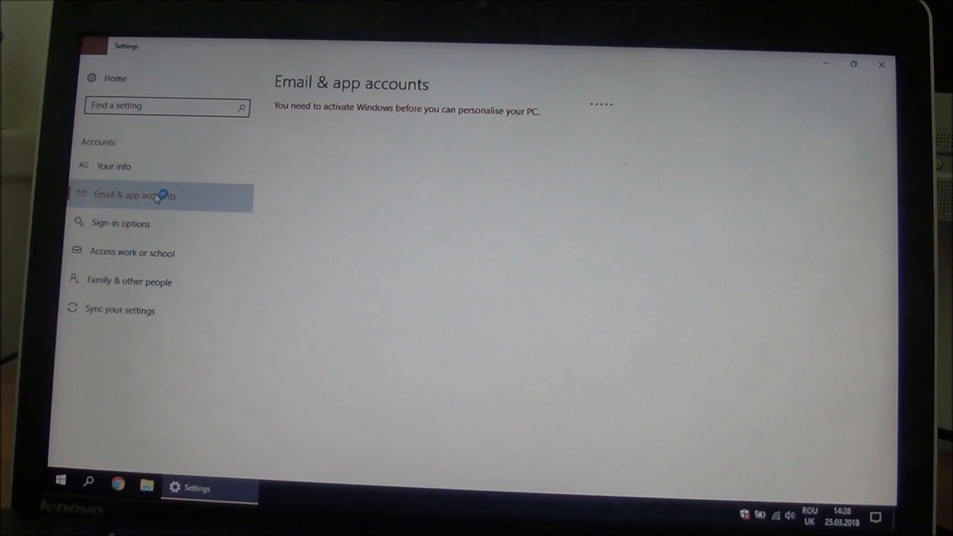
{"action": "left_click", "coordinate": [134, 195]}
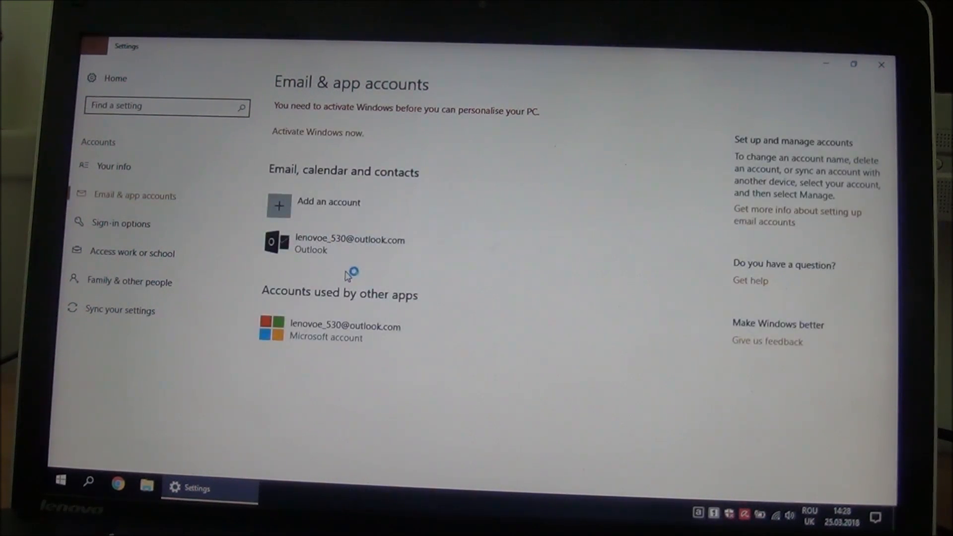
Remove the Microsoft account from accounts used by other apps and confirm with Yes
{"action": "left_click", "coordinate": [344, 332]}
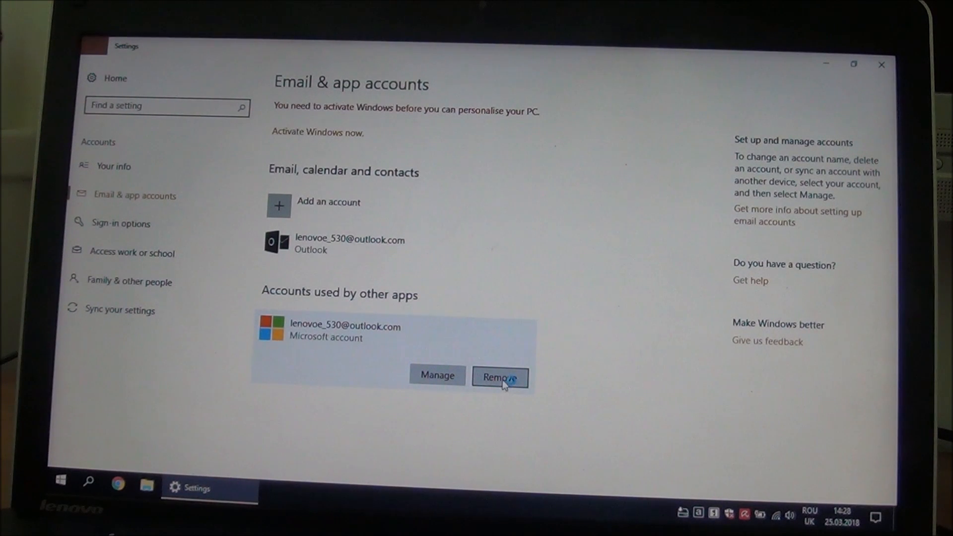
{"action": "left_click", "coordinate": [499, 378]}
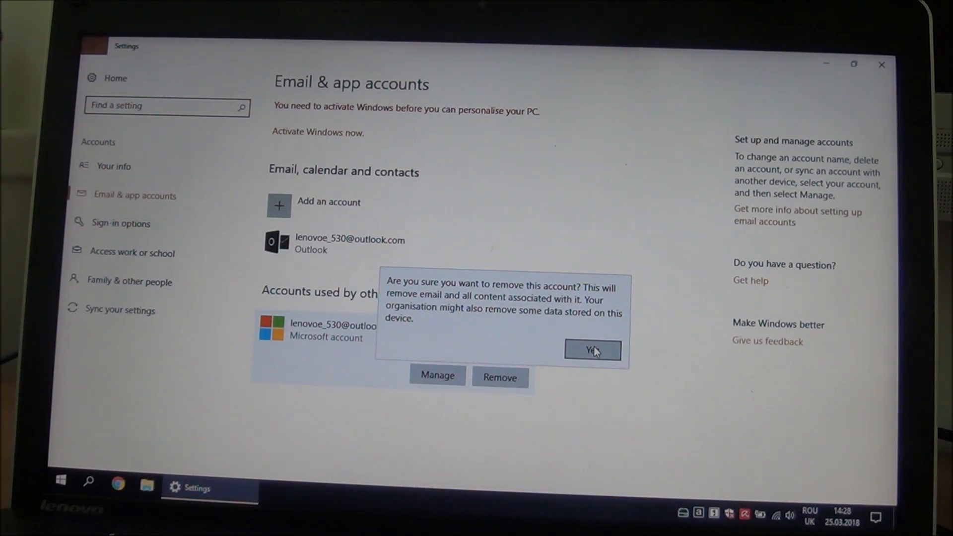
{"action": "left_click", "coordinate": [591, 351]}
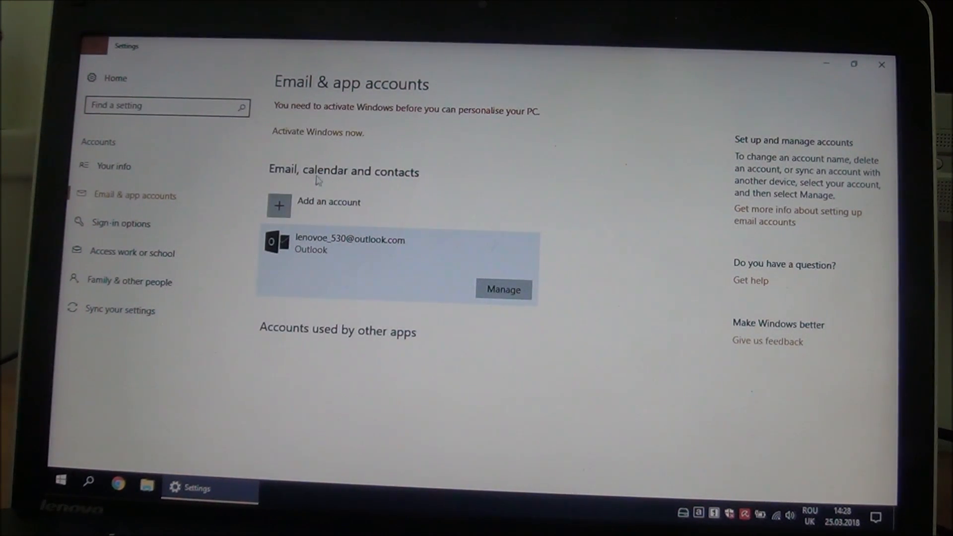
{"action": "mouse_move", "coordinate": [358, 254]}
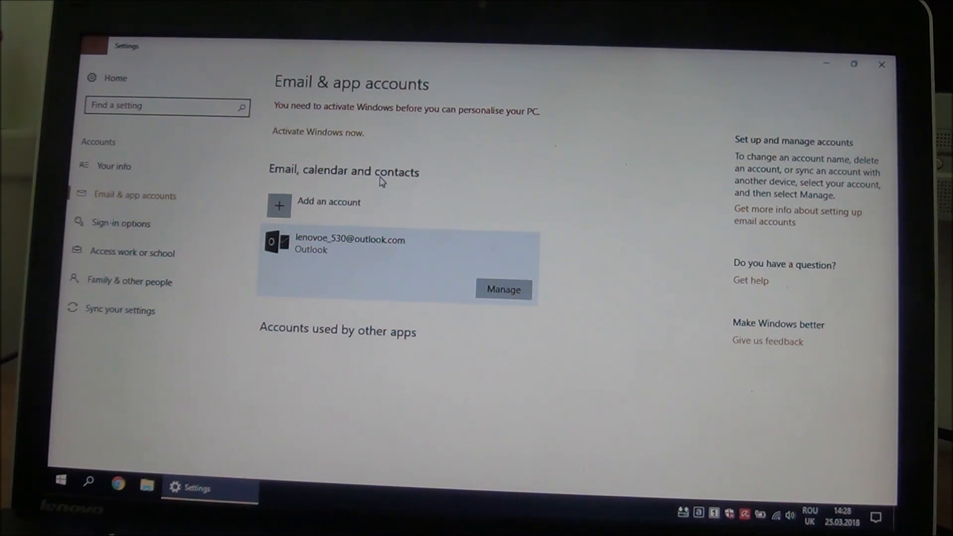
{"action": "left_click", "coordinate": [113, 165]}
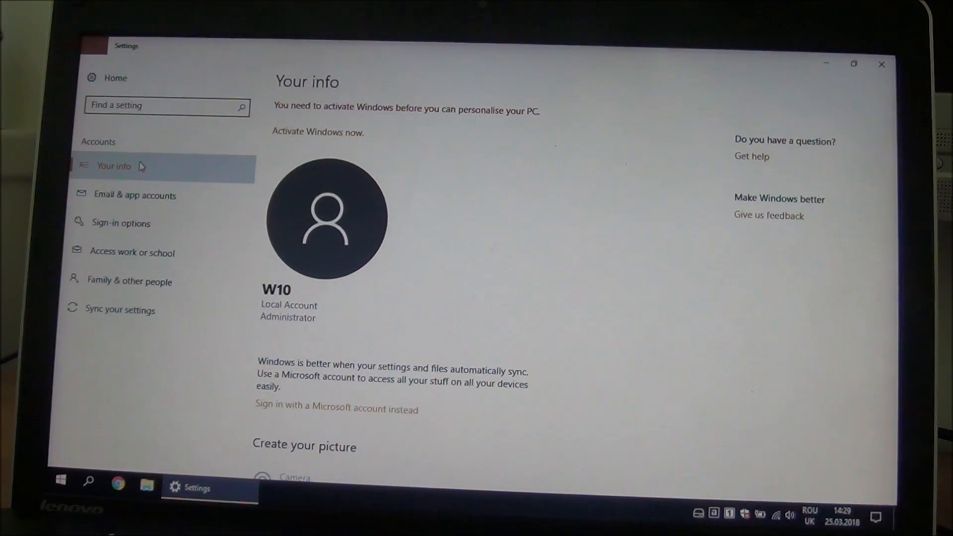
{"action": "mouse_move", "coordinate": [135, 195]}
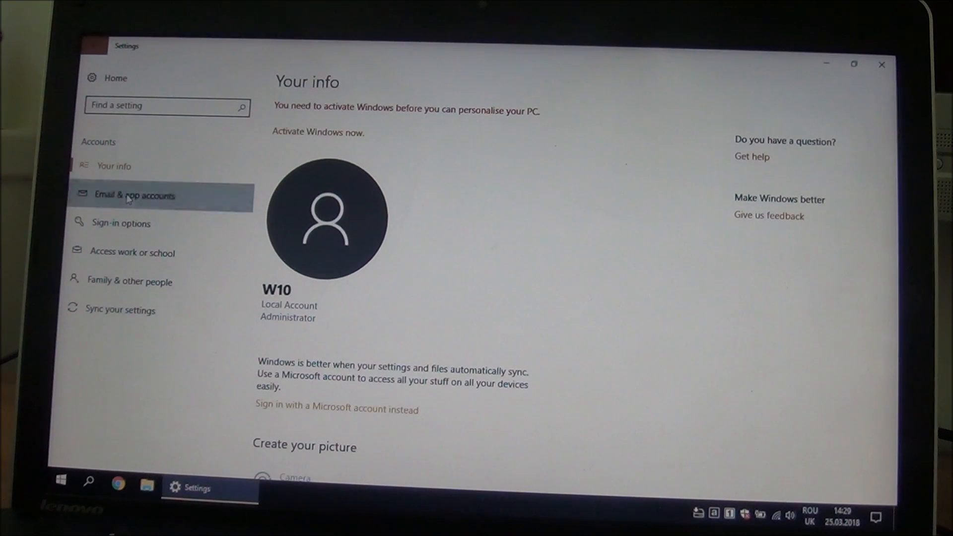
{"action": "left_click", "coordinate": [134, 194]}
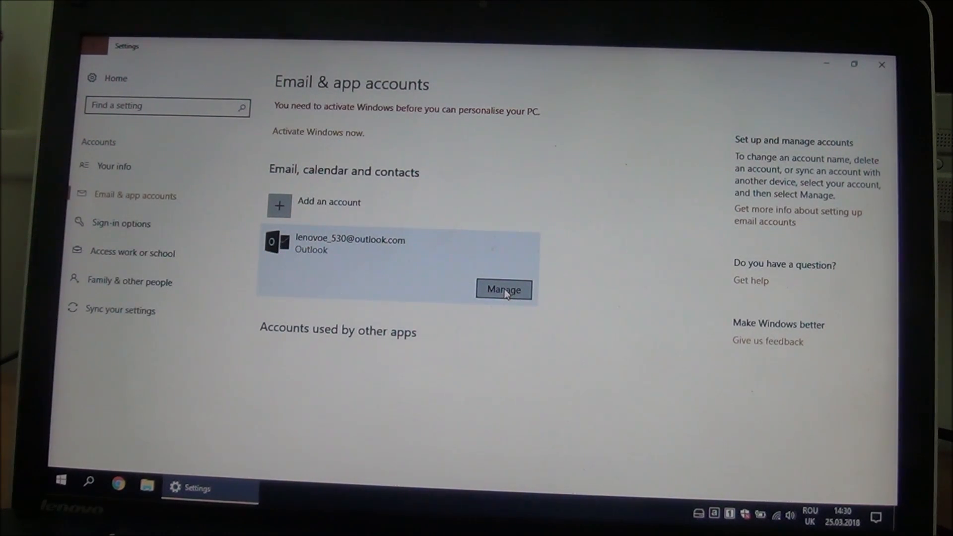
Delete the Outlook mail account via Manage > Delete account, then head back to Your info
{"action": "left_click", "coordinate": [502, 289]}
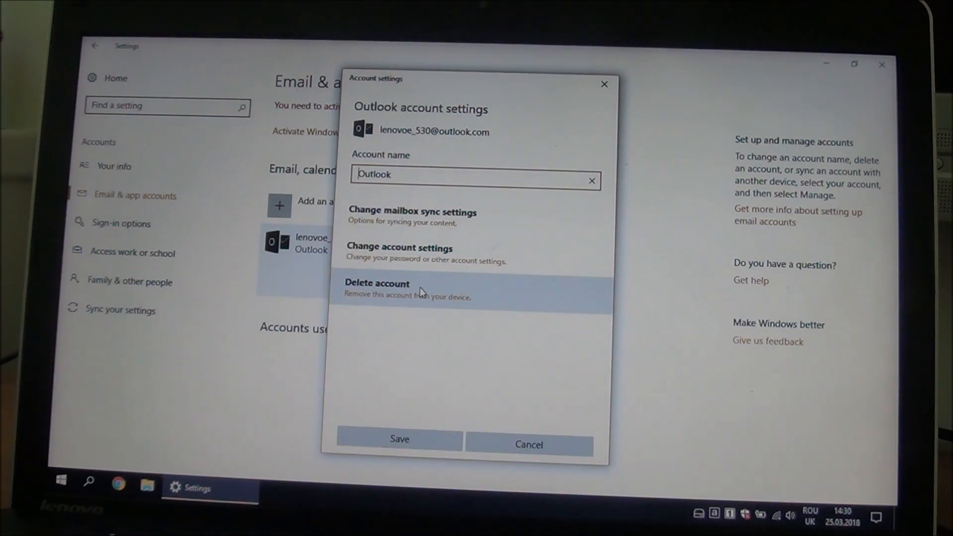
{"action": "left_click", "coordinate": [378, 283]}
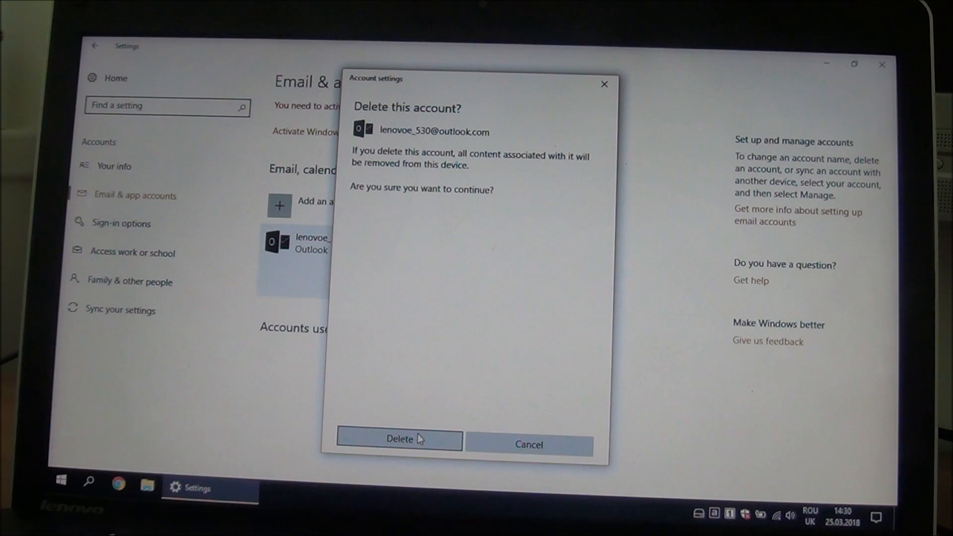
{"action": "left_click", "coordinate": [399, 439]}
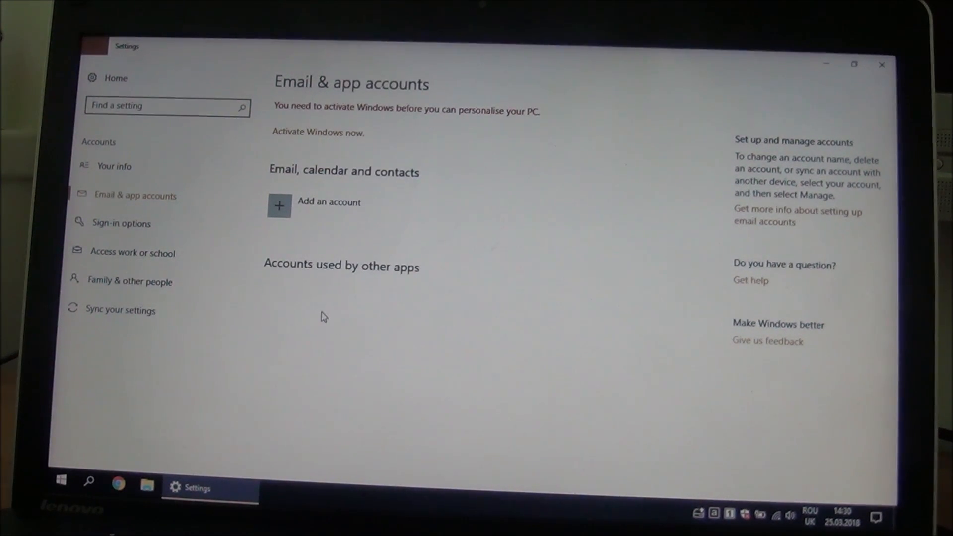
{"action": "left_click", "coordinate": [113, 166]}
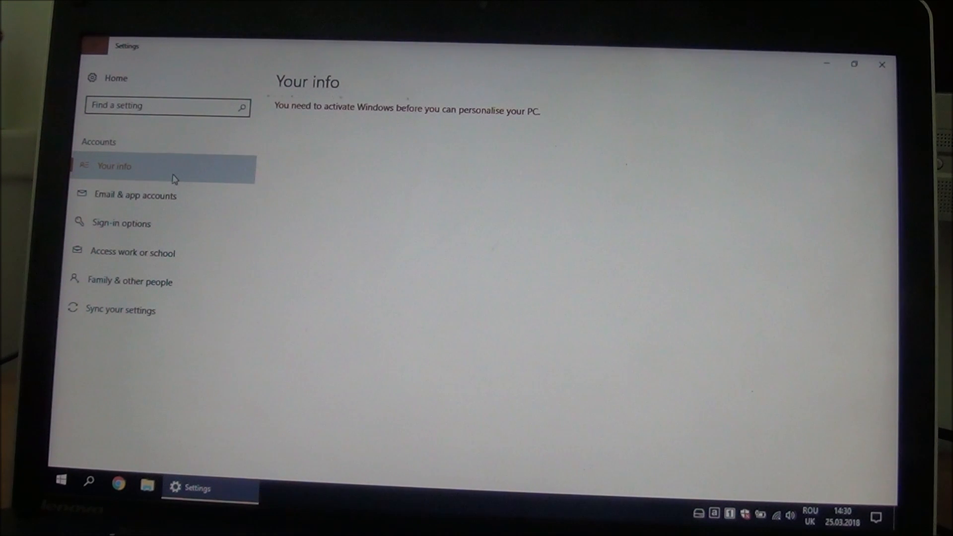